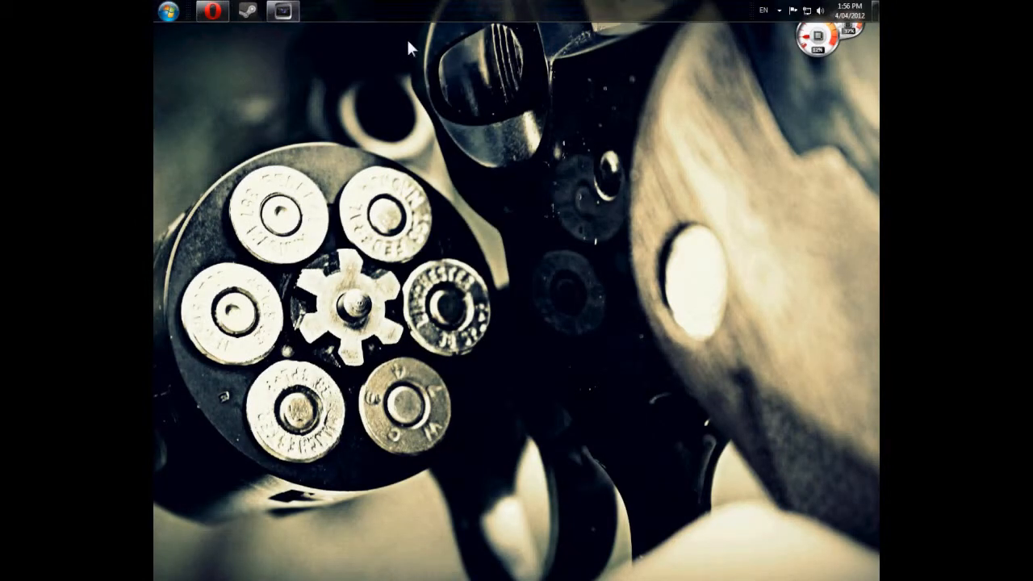
mouse_move(714, 167)
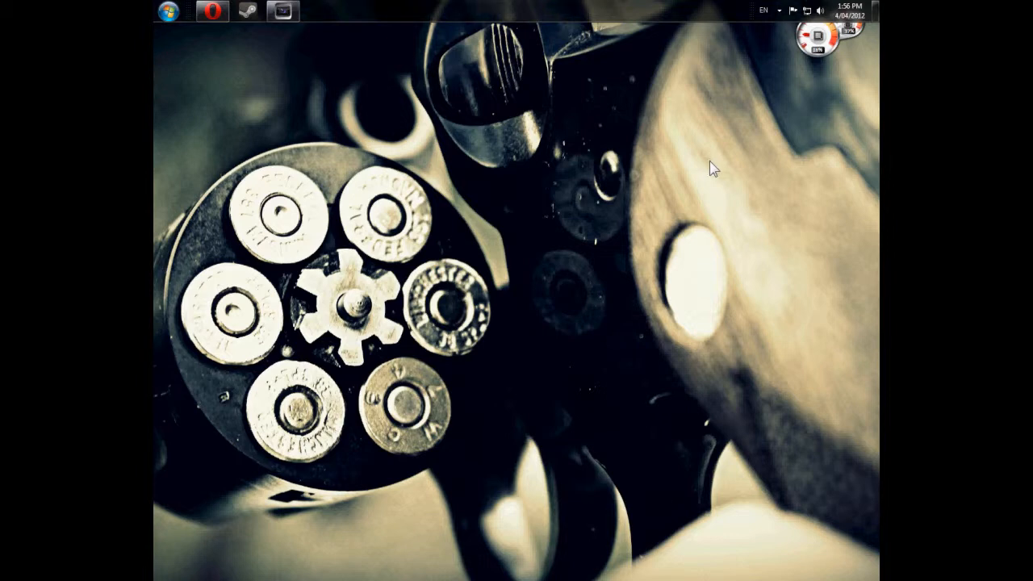
mouse_move(658, 145)
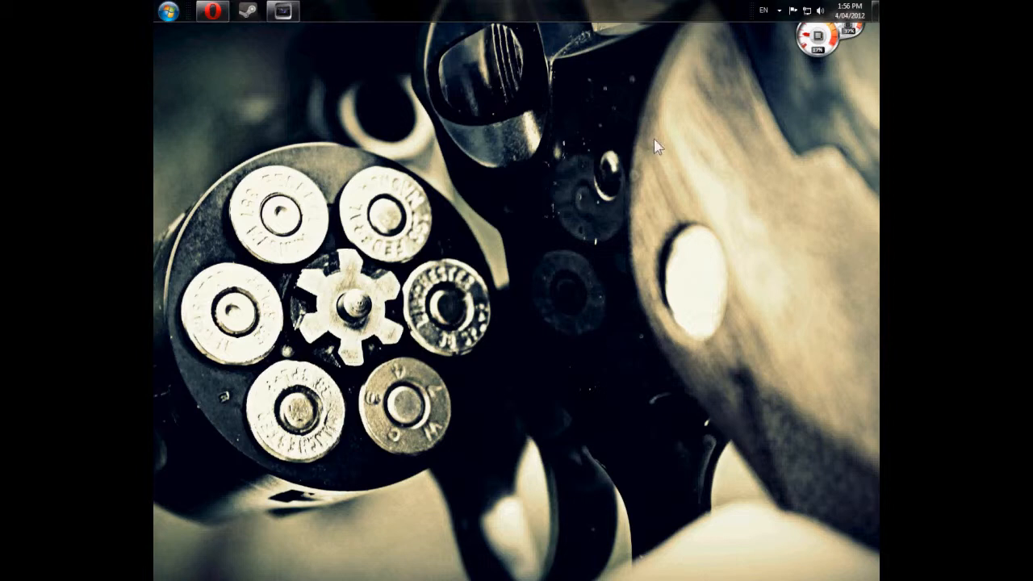
mouse_move(607, 96)
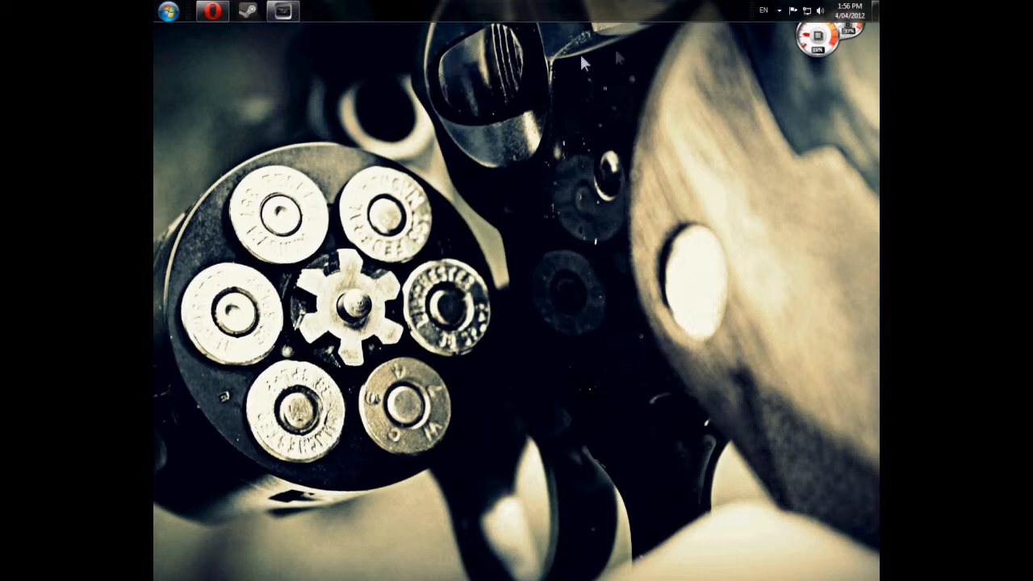
mouse_move(613, 174)
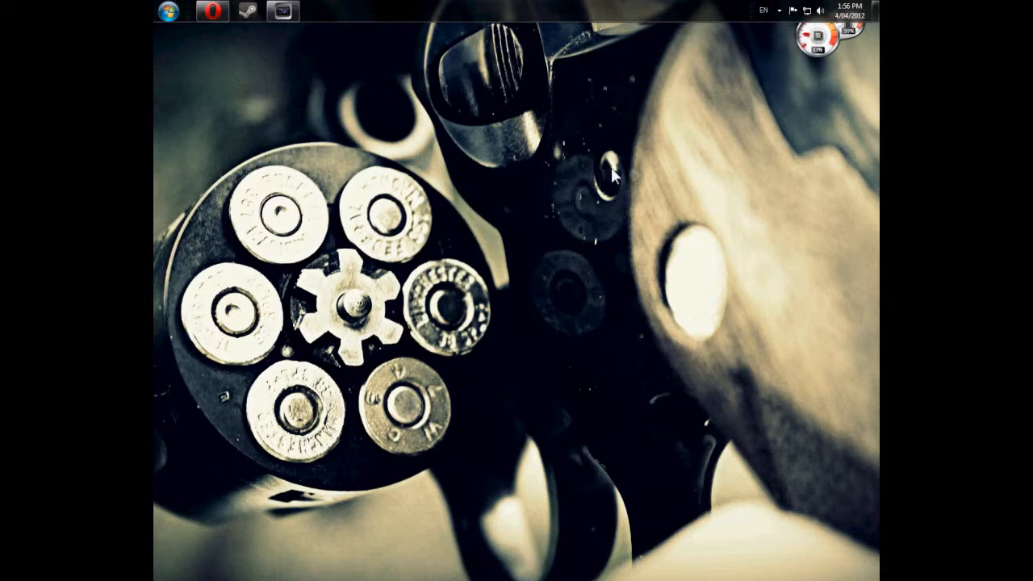
- Launch Vegas Pro and insert a new video track on the empty timeline
click(281, 10)
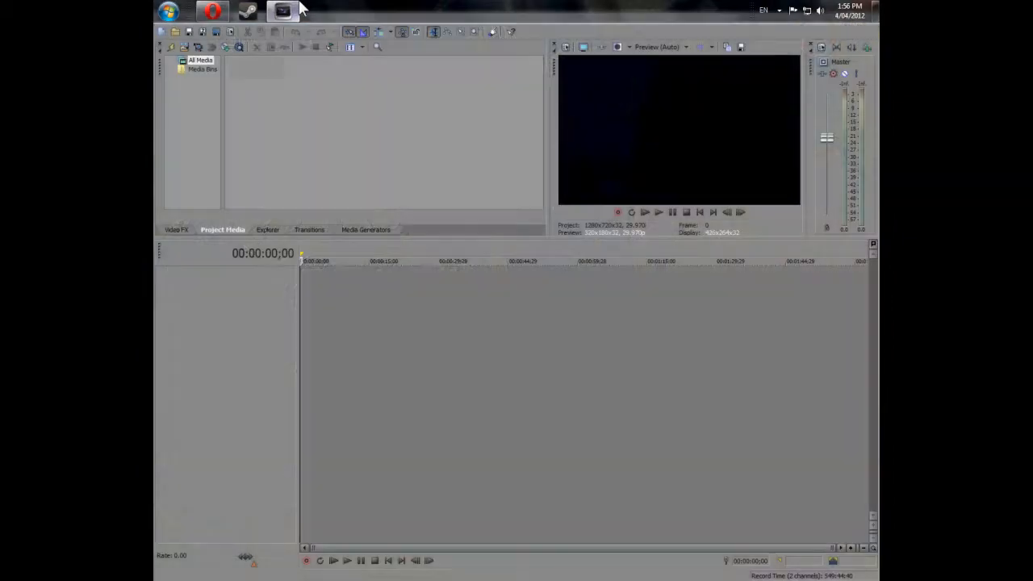
right_click(359, 304)
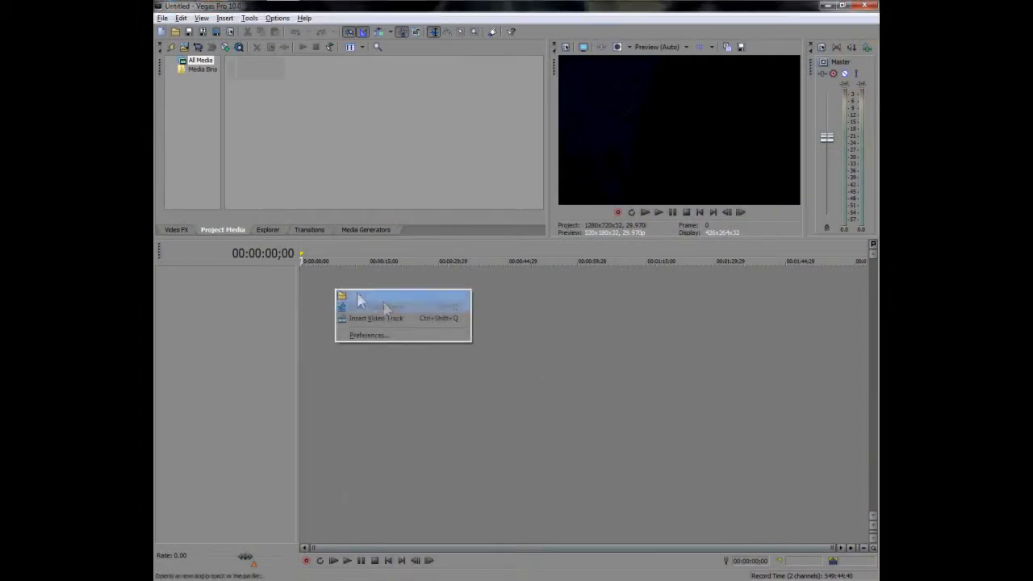
click(374, 307)
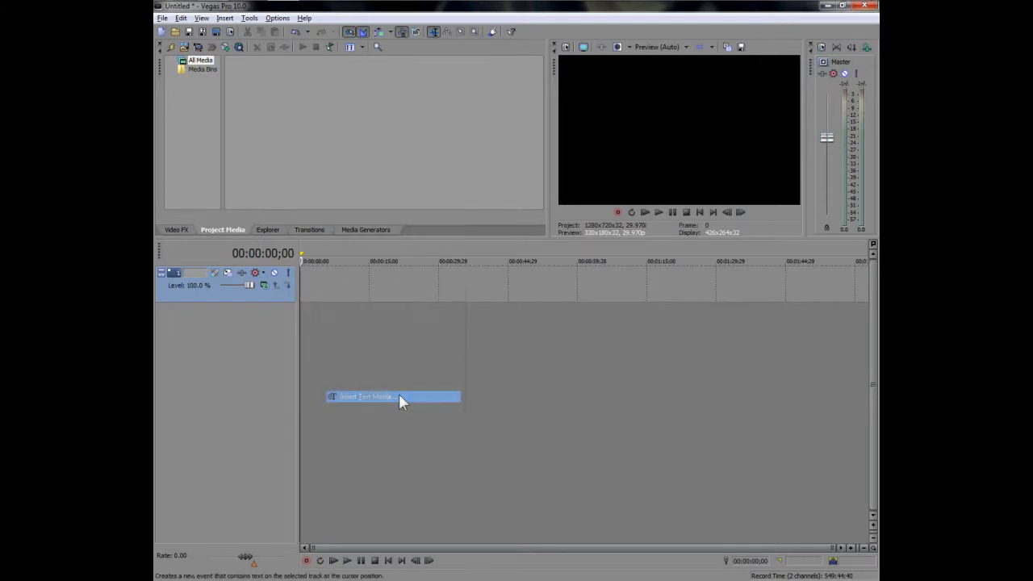
- Insert a text media event on the track reading 'Tutorial' at a smaller font size
click(368, 397)
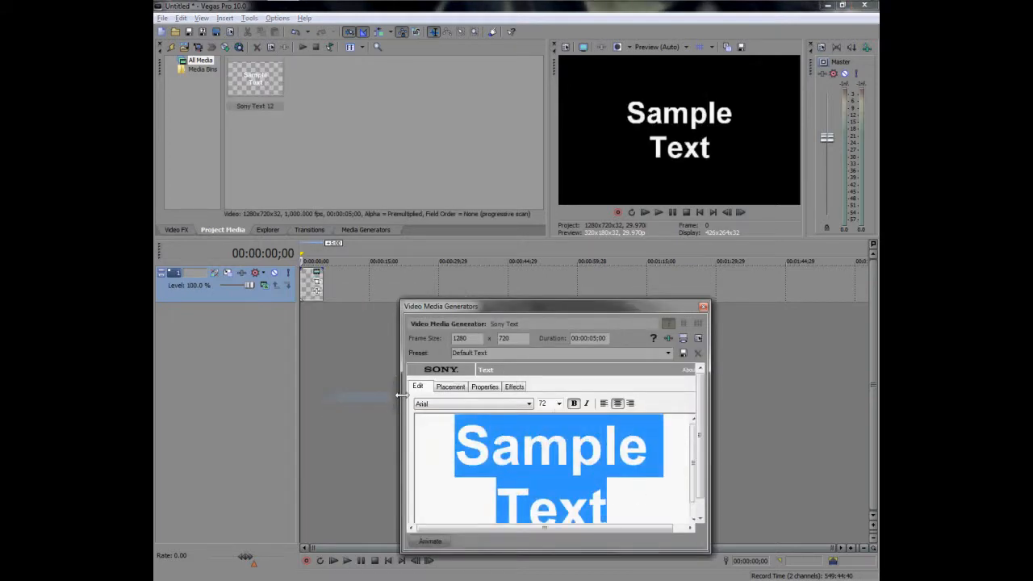
text(Tut)
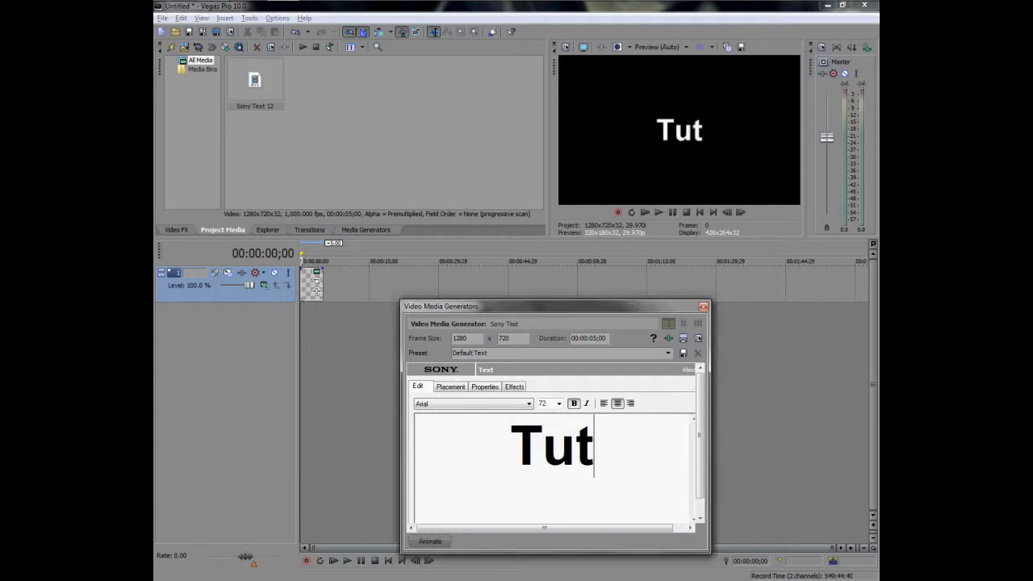
text(orial)
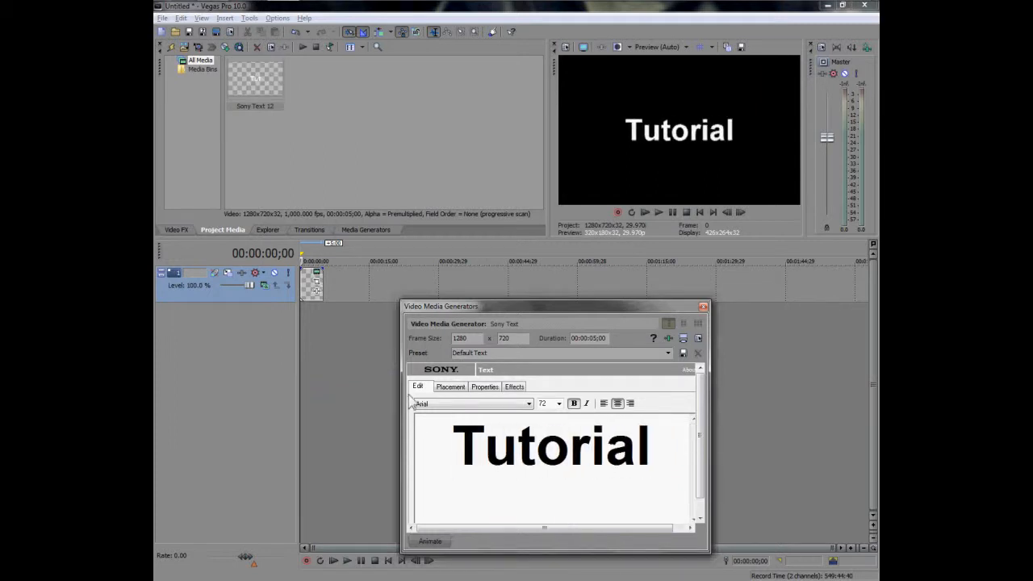
click(700, 306)
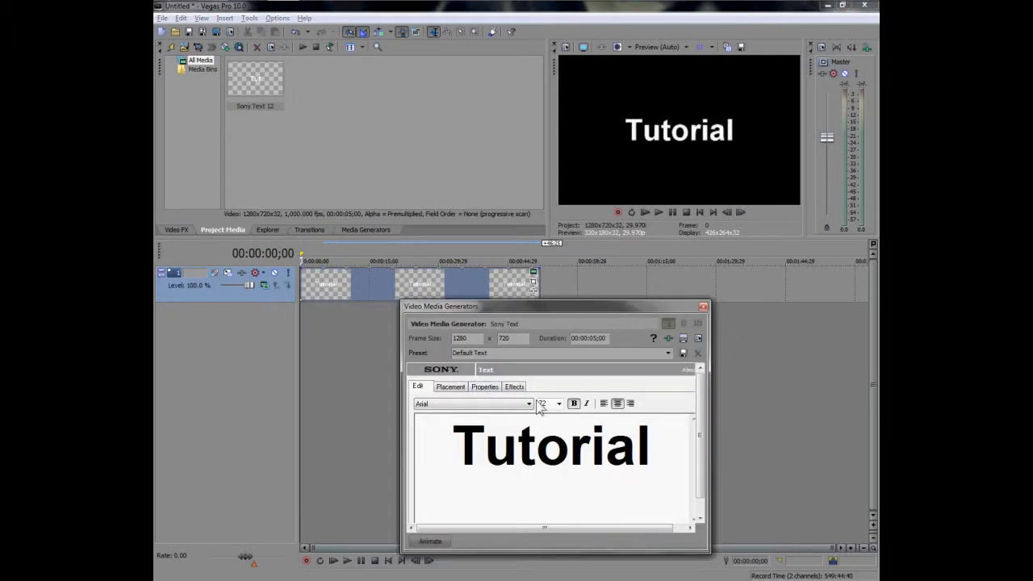
- Check the text's Placement in frame, return to editing, and close the Video Media Generator
click(448, 387)
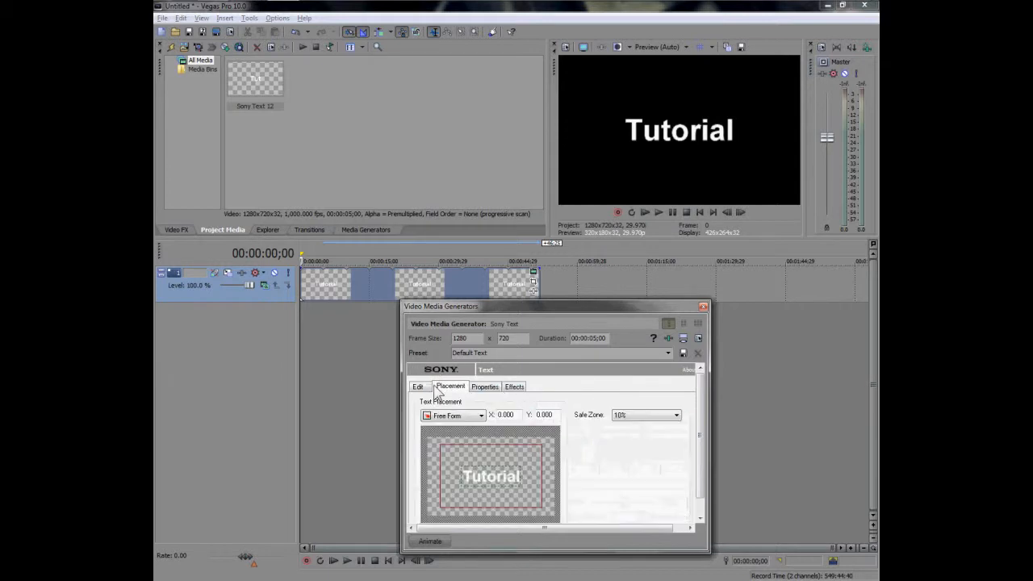
click(418, 387)
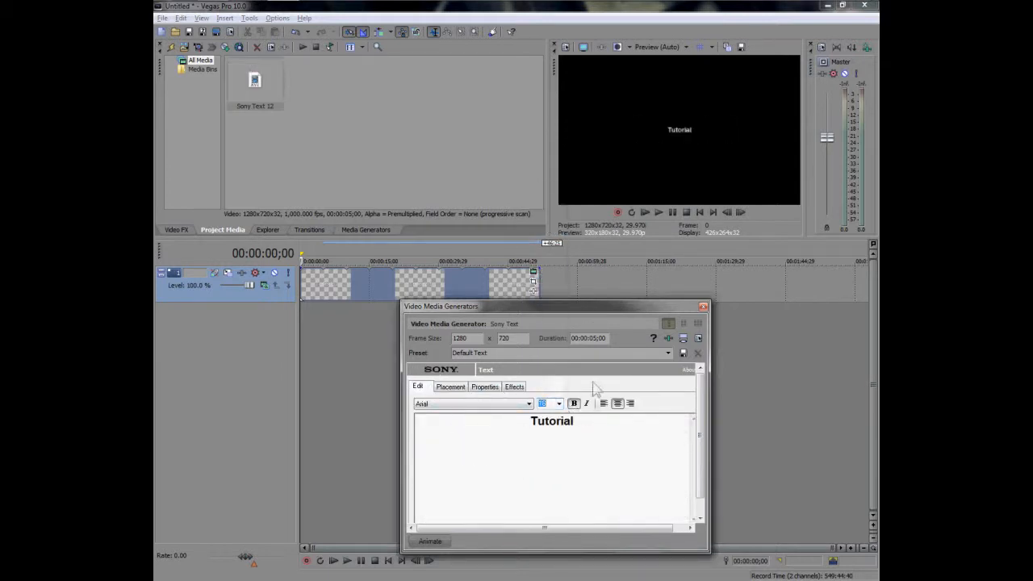
click(700, 306)
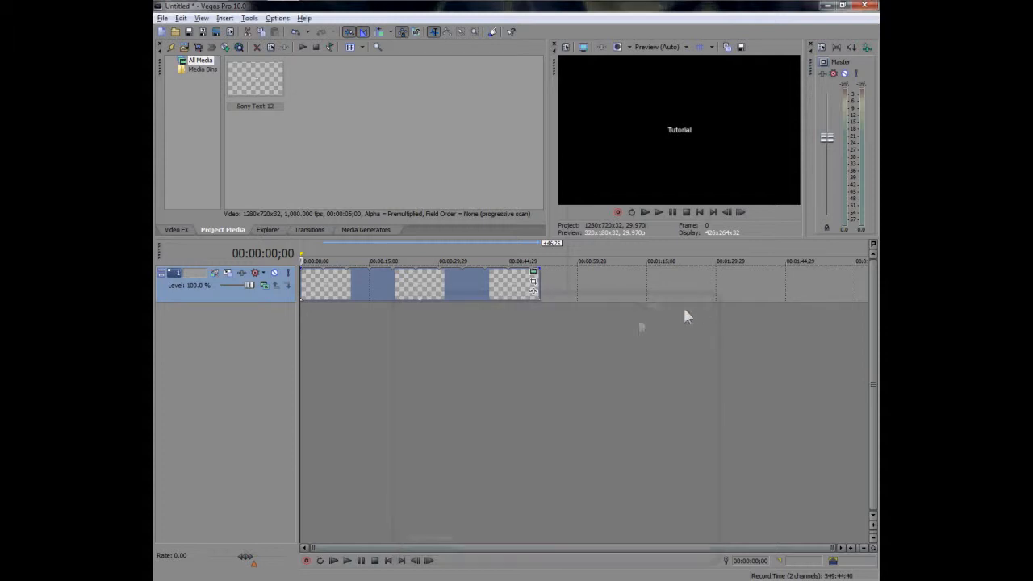
mouse_move(333, 560)
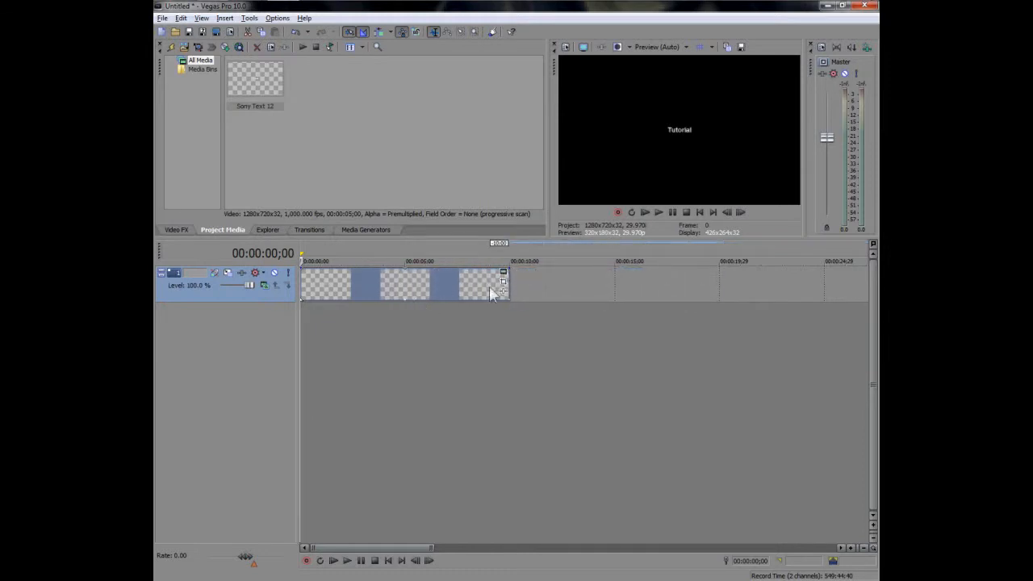
mouse_move(503, 273)
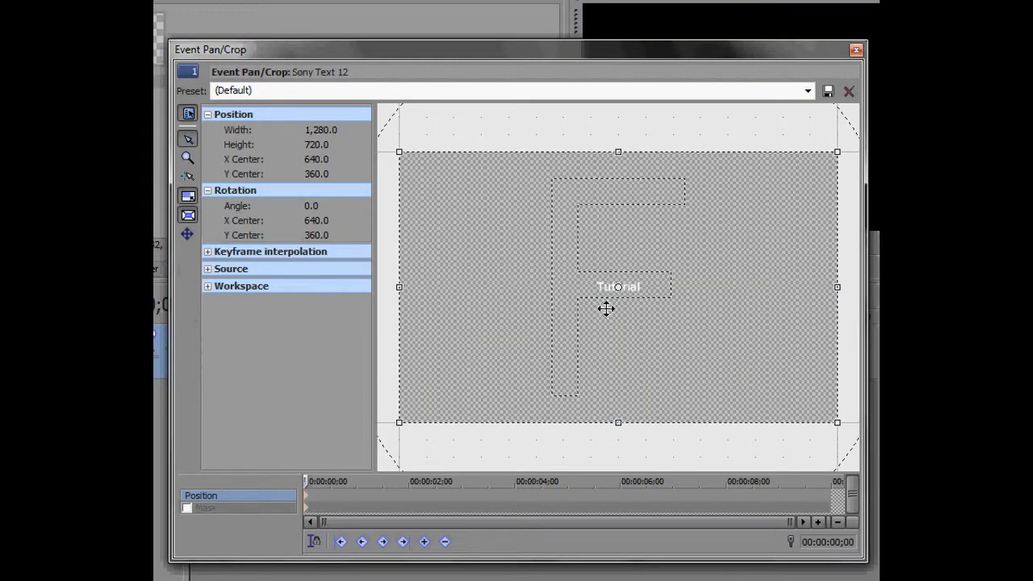
mouse_move(471, 475)
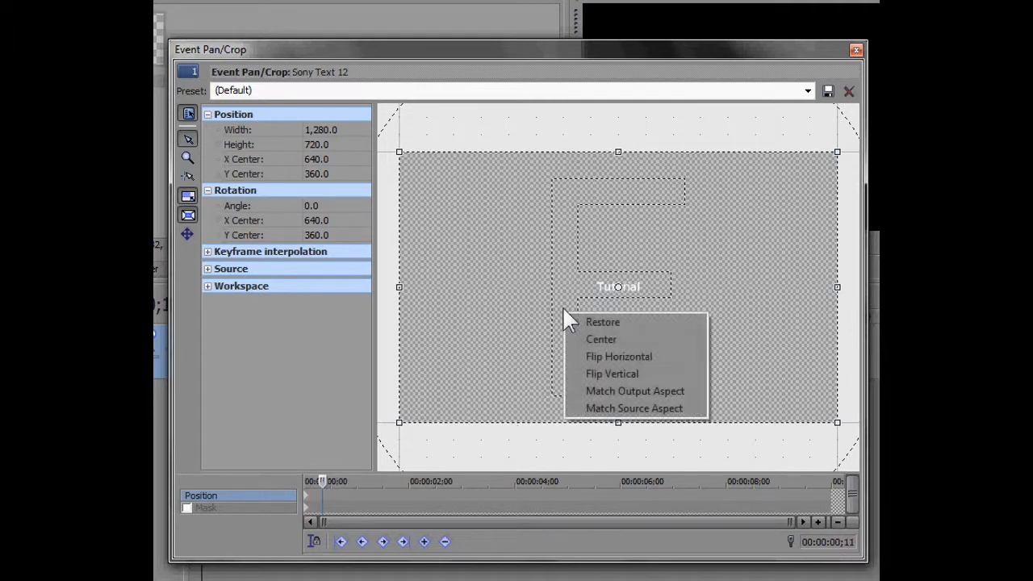
mouse_move(646, 331)
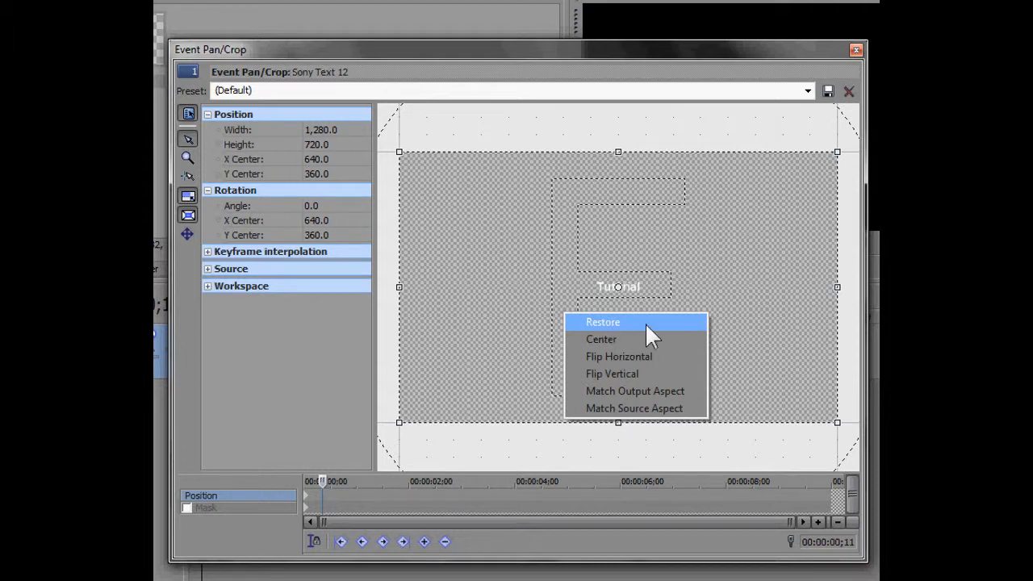
- Restore the Tutorial event's pan/crop framing to the full default view
click(604, 321)
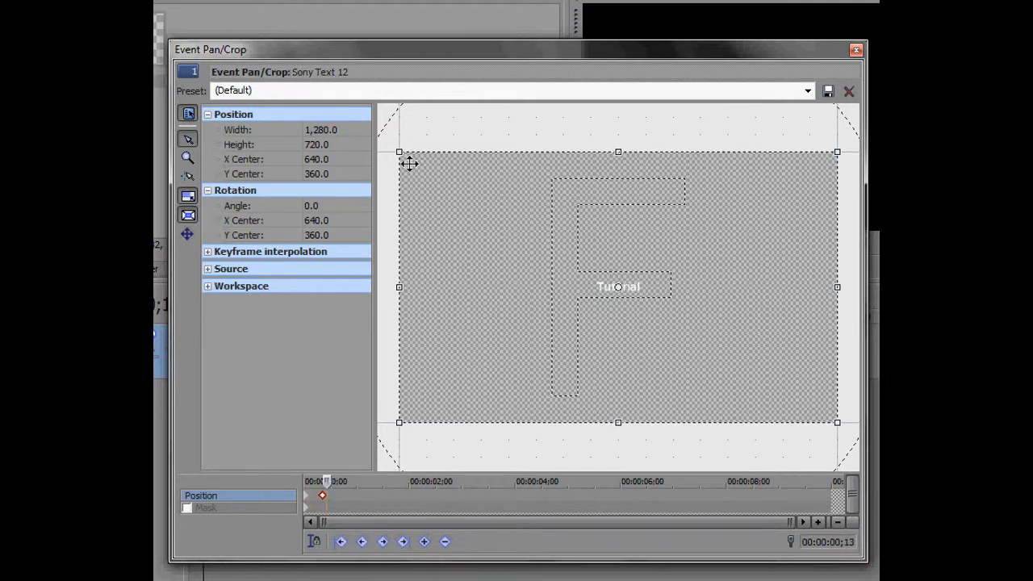
- Shrink the crop frame to about 355x200 centred on the Tutorial text, then move the playhead to ~5 s
drag(412, 165, 453, 194)
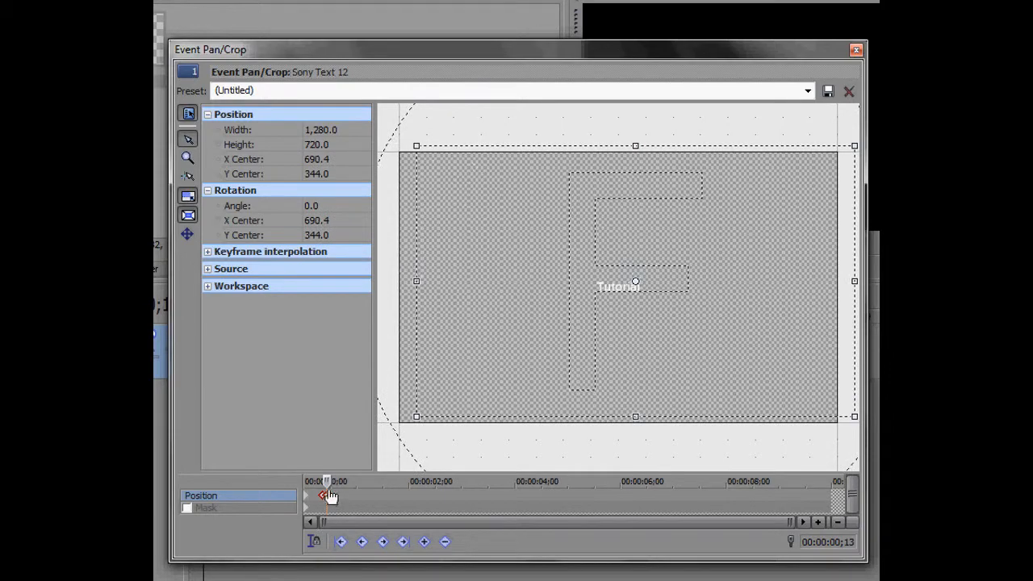
drag(416, 145, 433, 155)
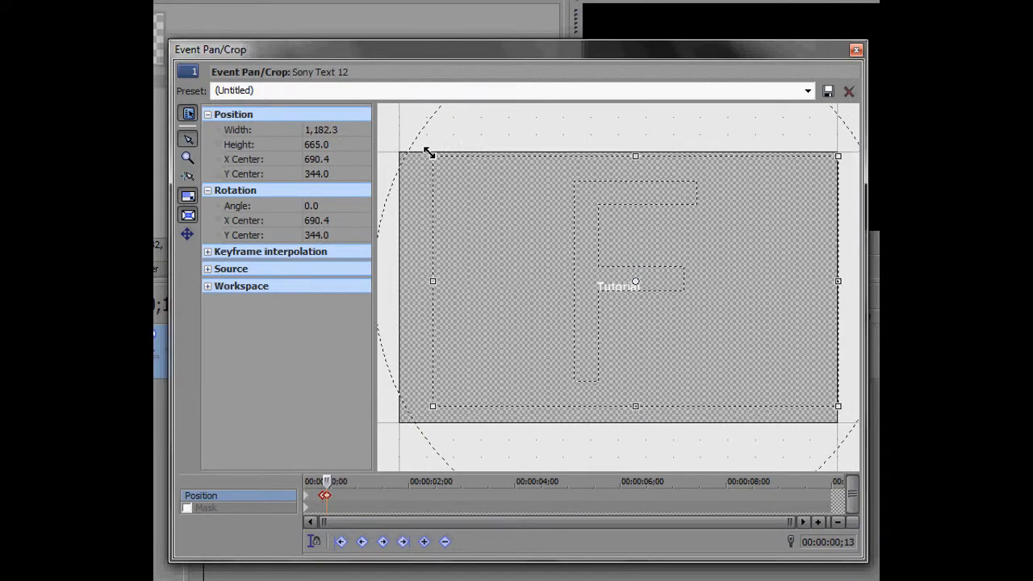
drag(433, 155, 536, 220)
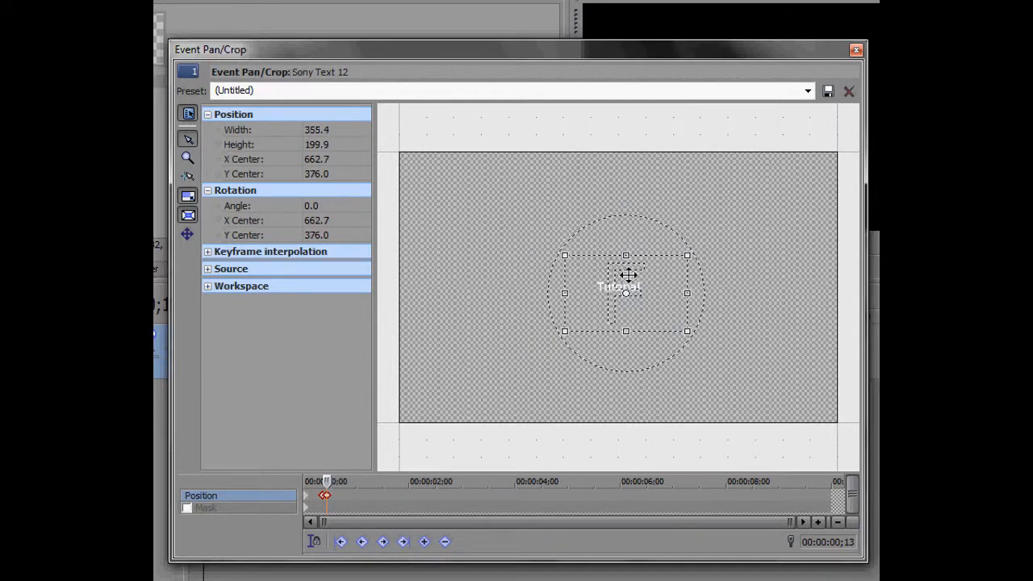
drag(627, 287, 620, 288)
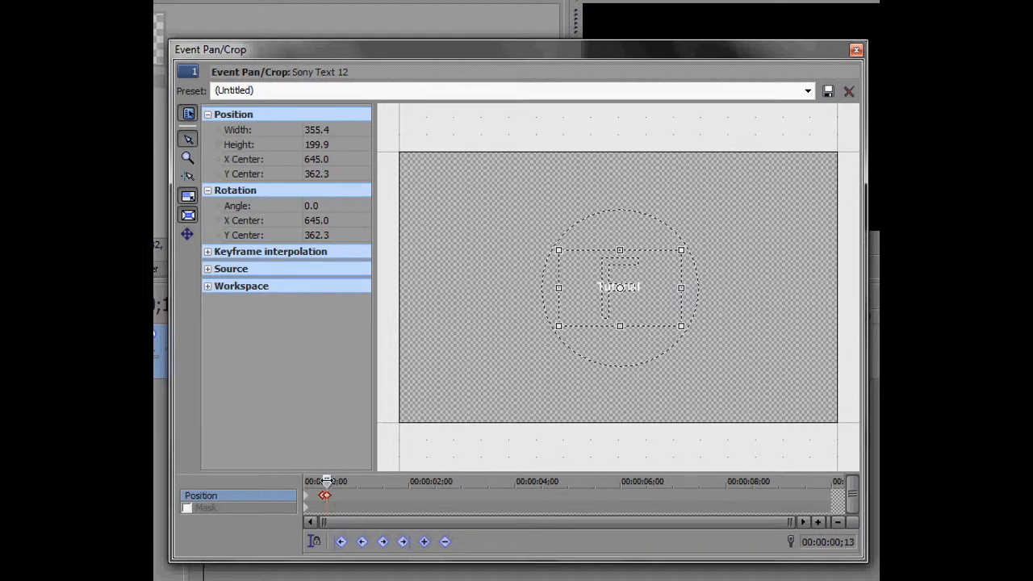
drag(326, 481, 358, 481)
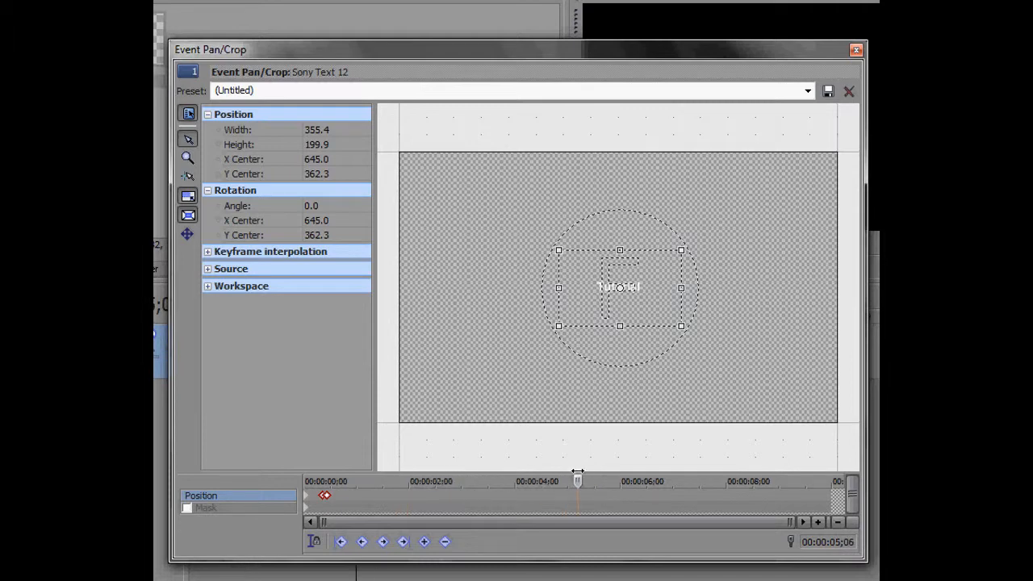
- Restore full-frame view at the five-second mark and manage keyframes via the keyframe track menu
right_click(568, 481)
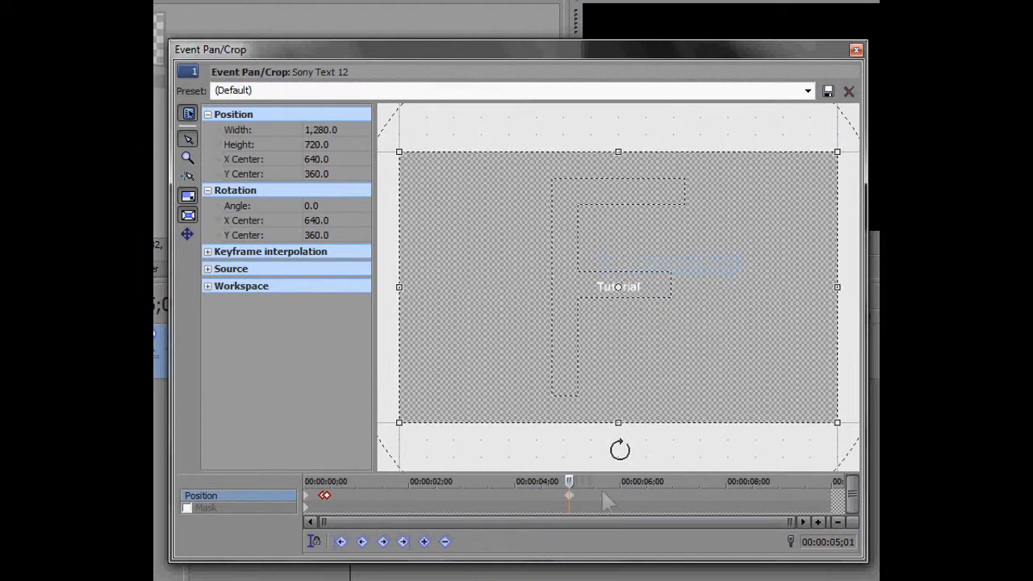
right_click(568, 496)
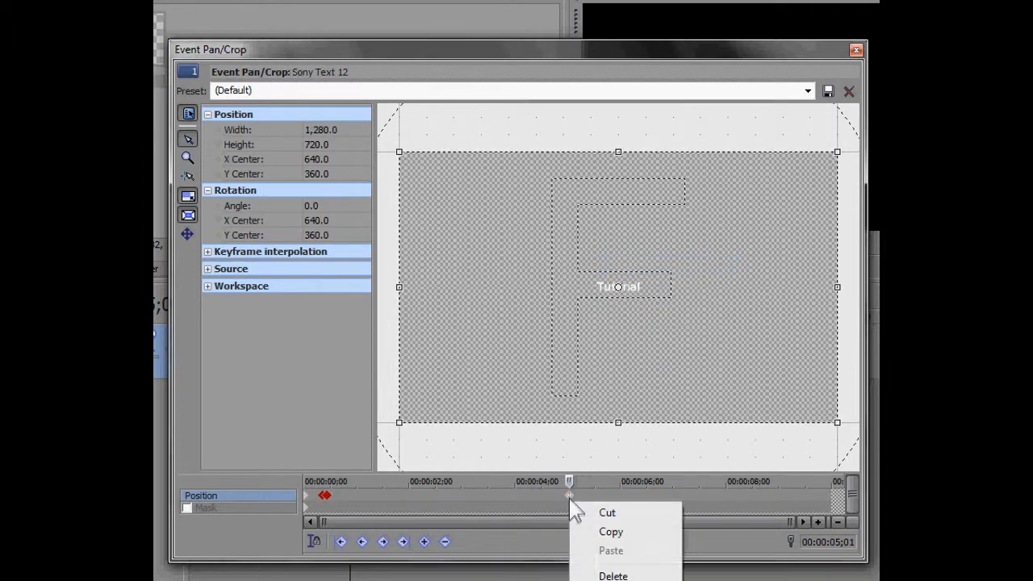
mouse_move(524, 513)
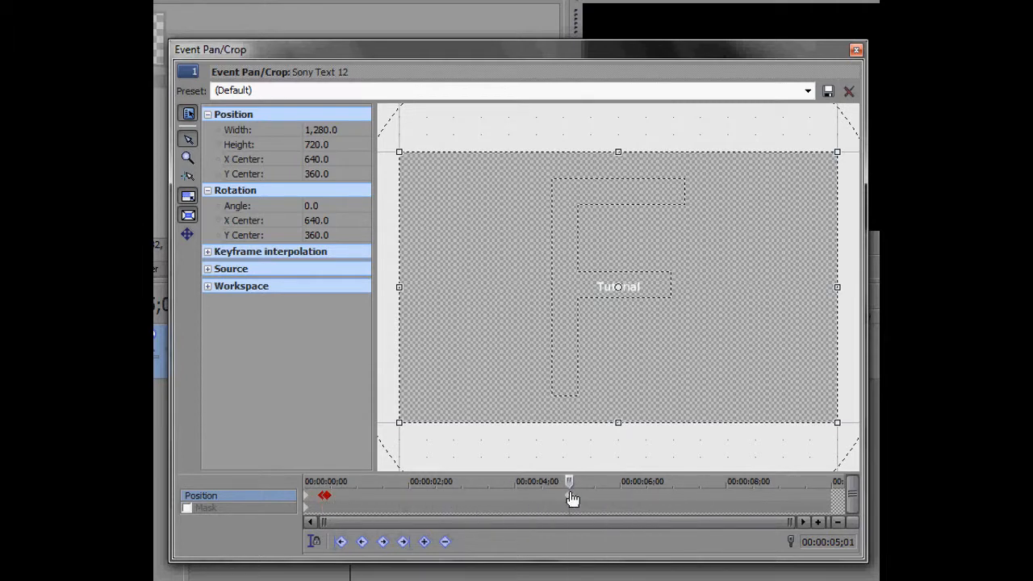
right_click(572, 497)
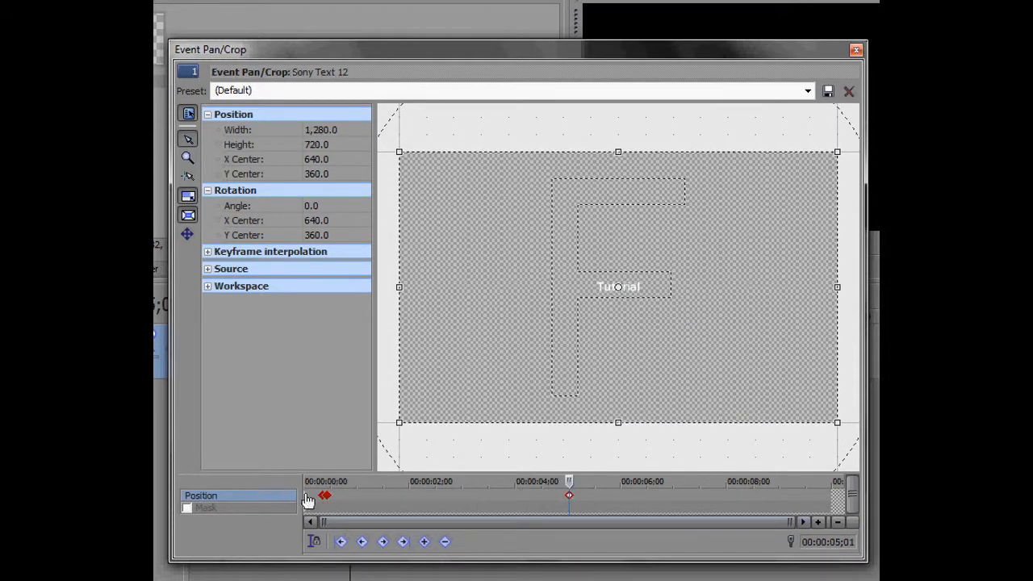
mouse_move(819, 90)
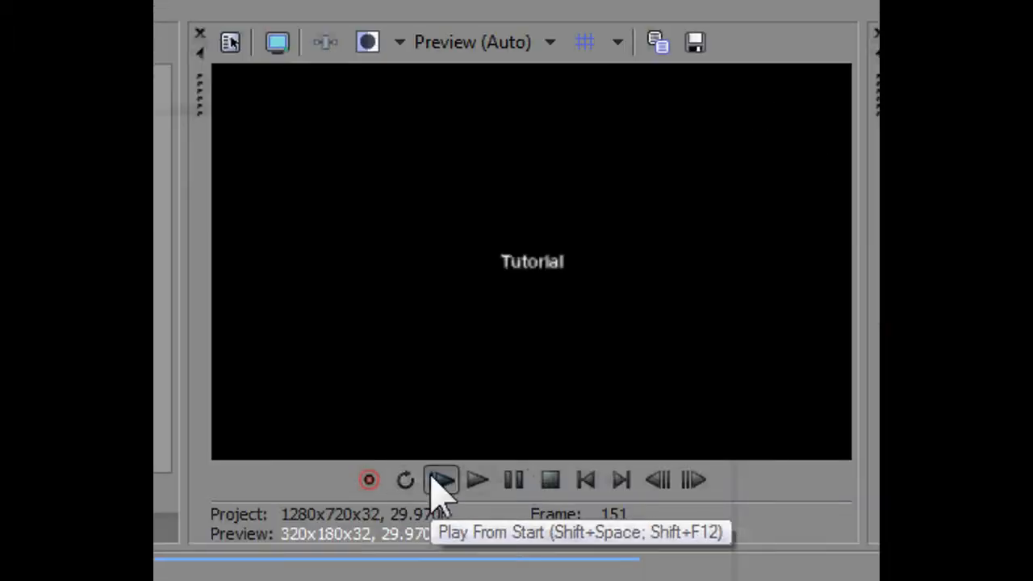
- Play the project from the start to preview the Tutorial zoom, then stop playback
click(442, 479)
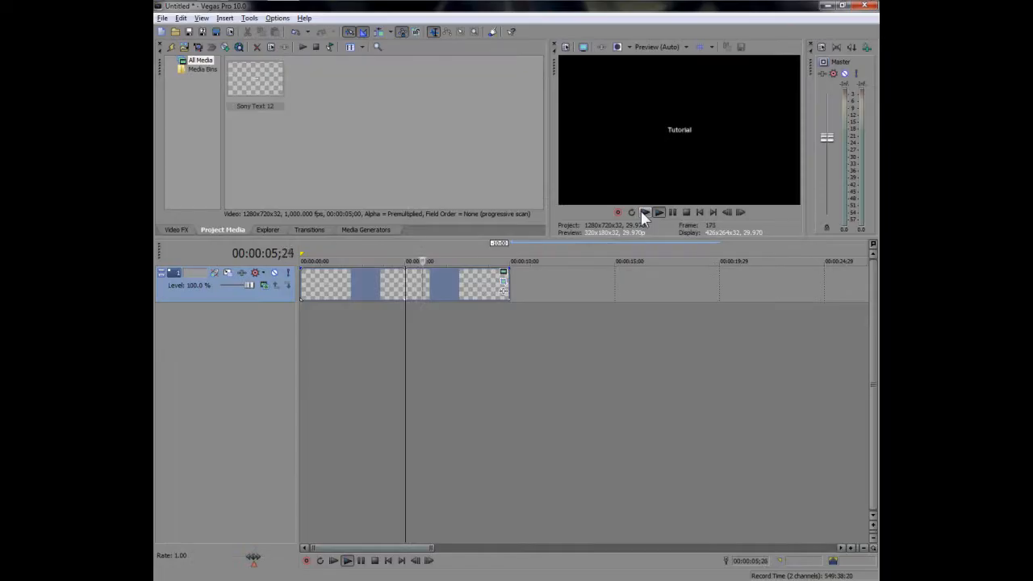
click(633, 213)
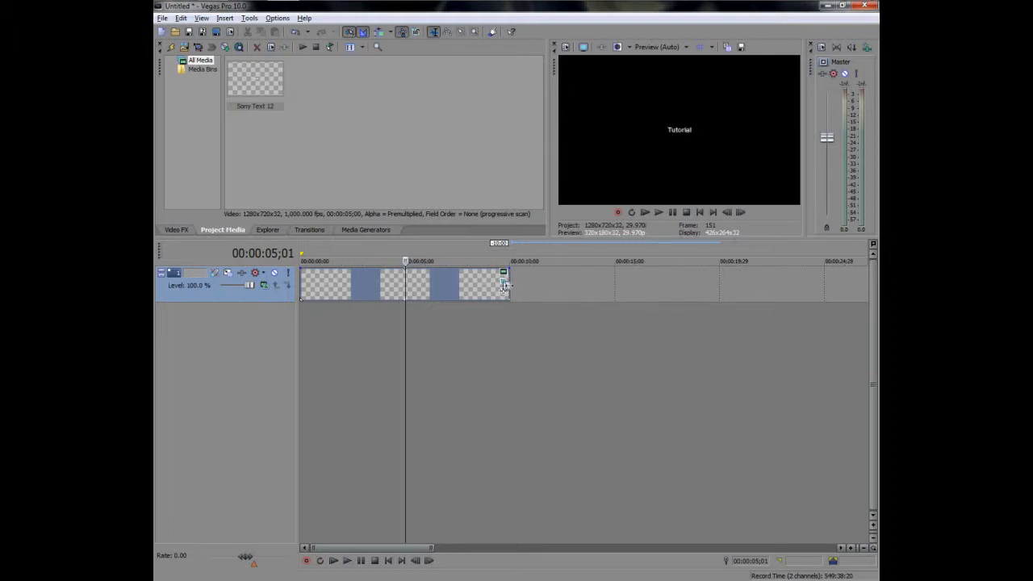
mouse_move(503, 284)
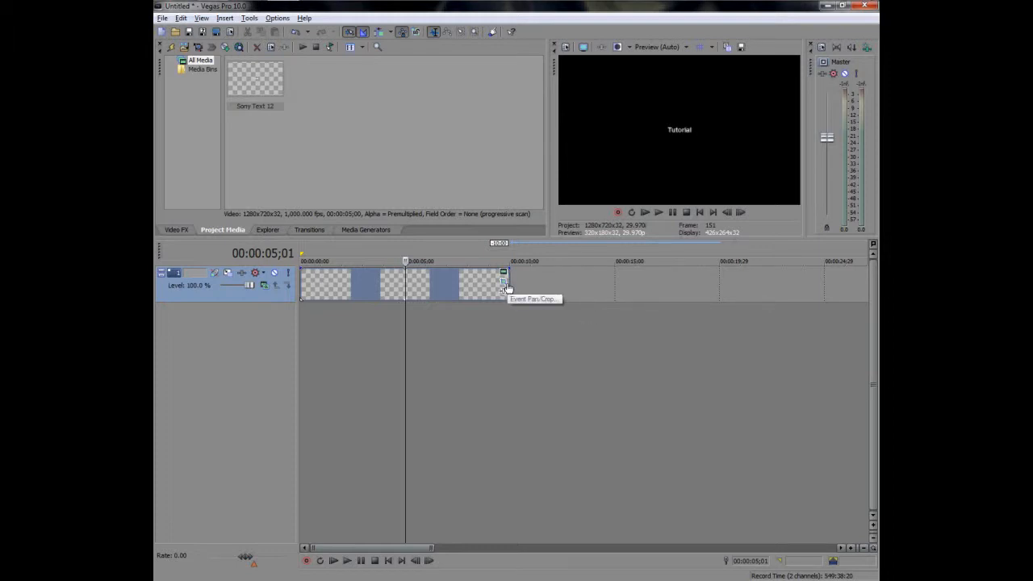